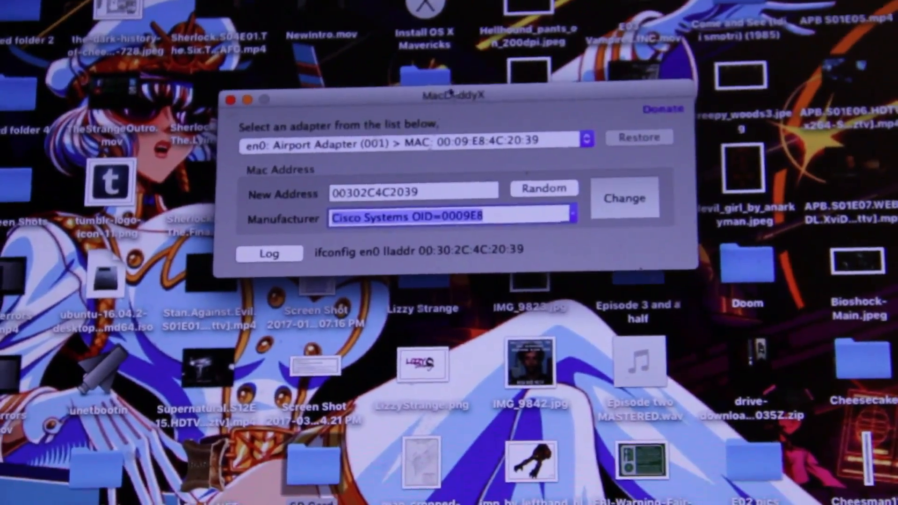
# Show the adapter list (en0, en1, en2, p2p0, bridge0) from the MacDaddyX adapter dropdown
pyautogui.click(588, 138)
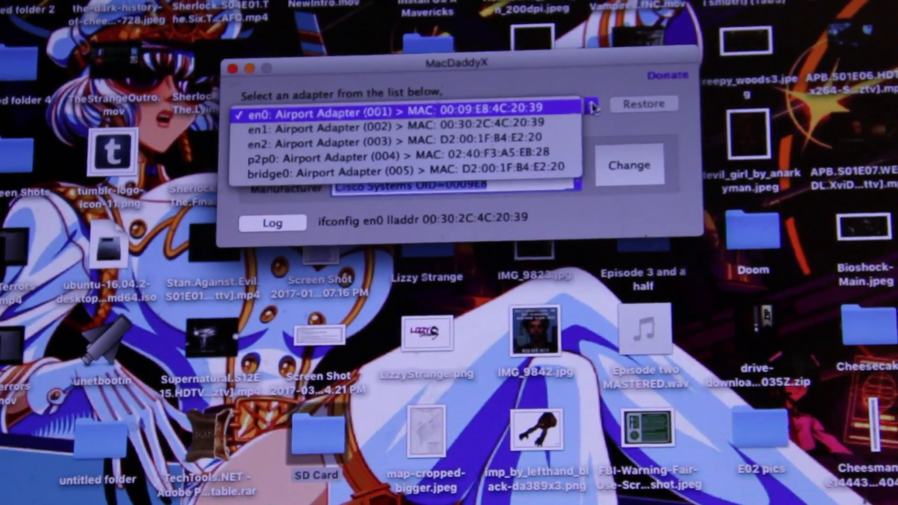